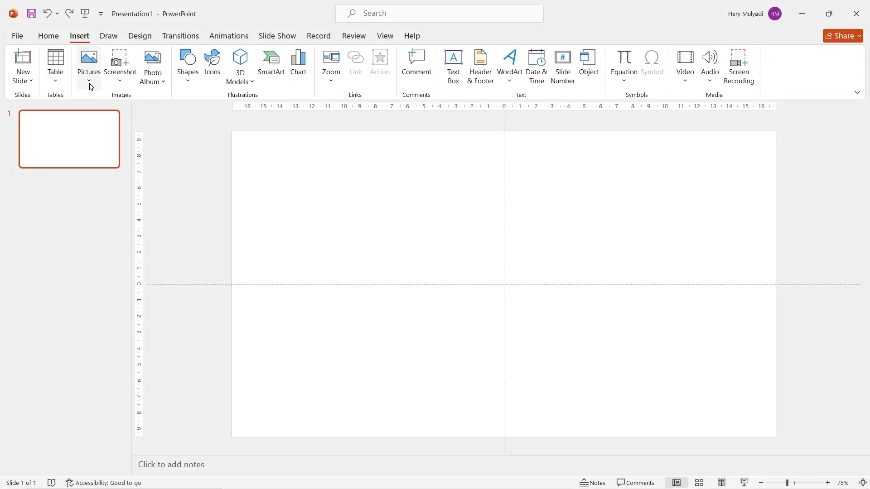
# Step: Insert the building photo and add a 2.2 cm by 2.2 cm circle on top of it
pyautogui.click(88, 61)
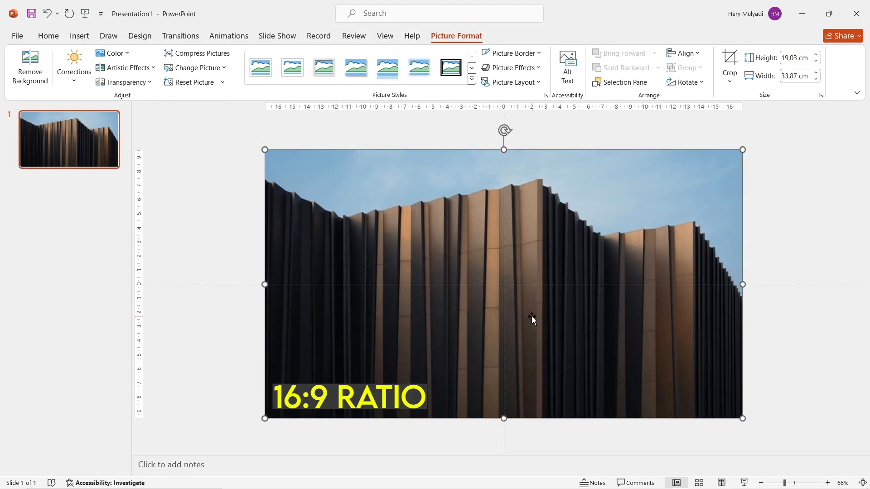
pyautogui.click(187, 66)
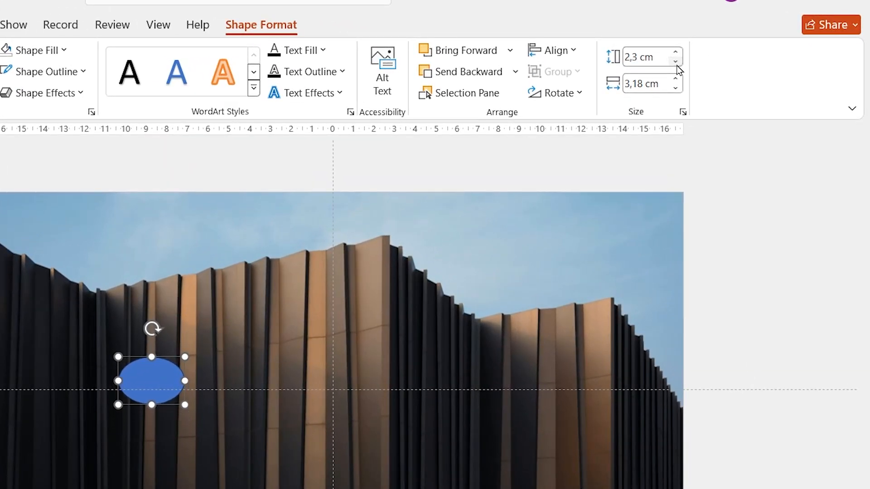
pyautogui.click(674, 88)
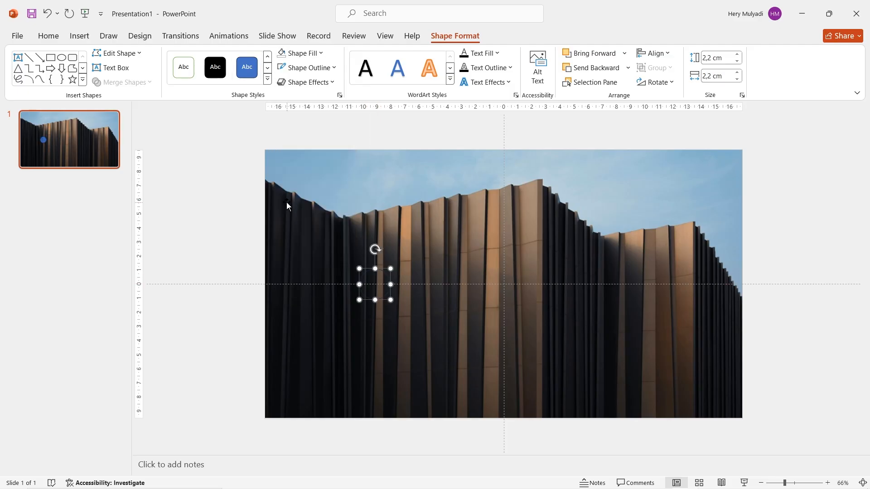
# Step: Make the circle a white no-fill ring and distribute five copies evenly across the photo
pyautogui.click(307, 68)
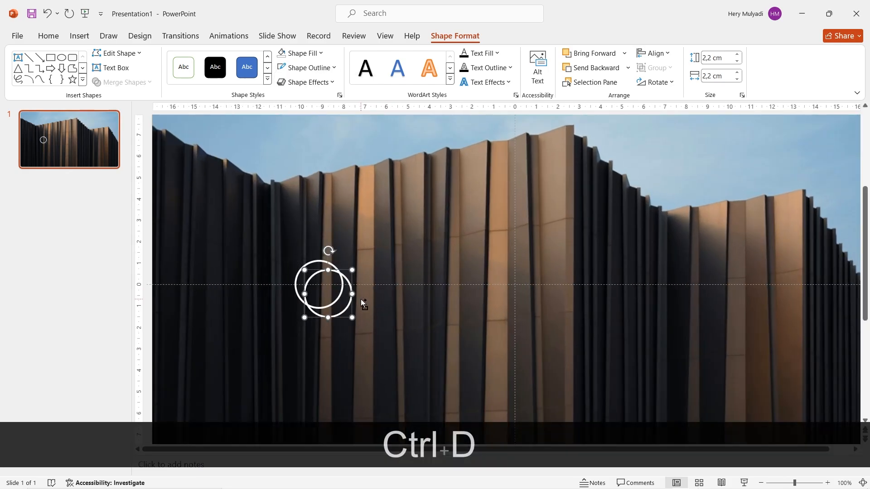
pyautogui.press('ctrl+d')
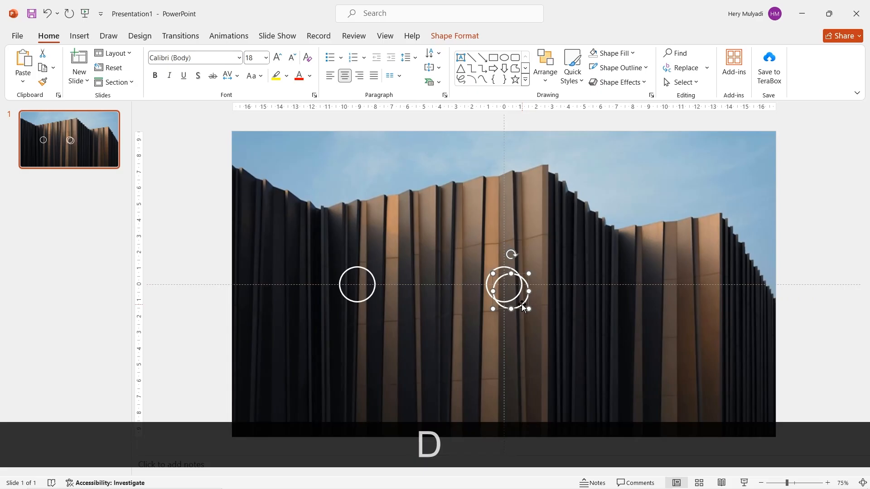
pyautogui.moveTo(507, 288); pyautogui.dragTo(669, 285)
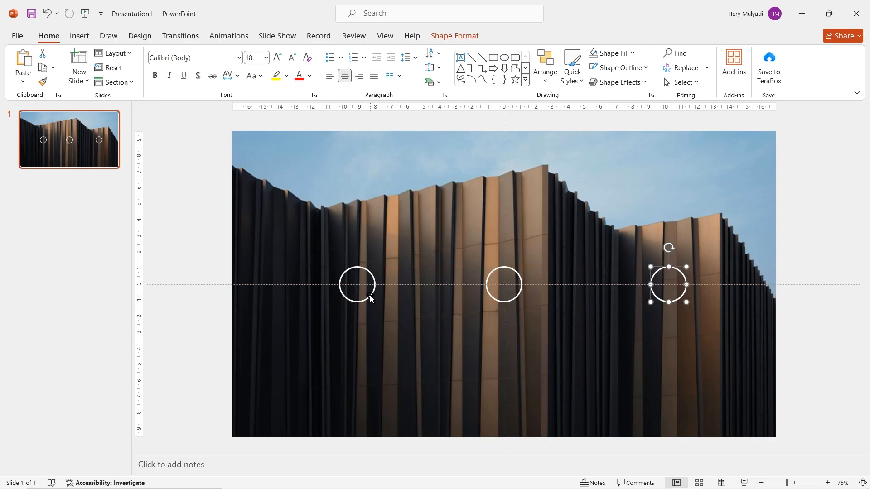
pyautogui.press('ctrl+d')
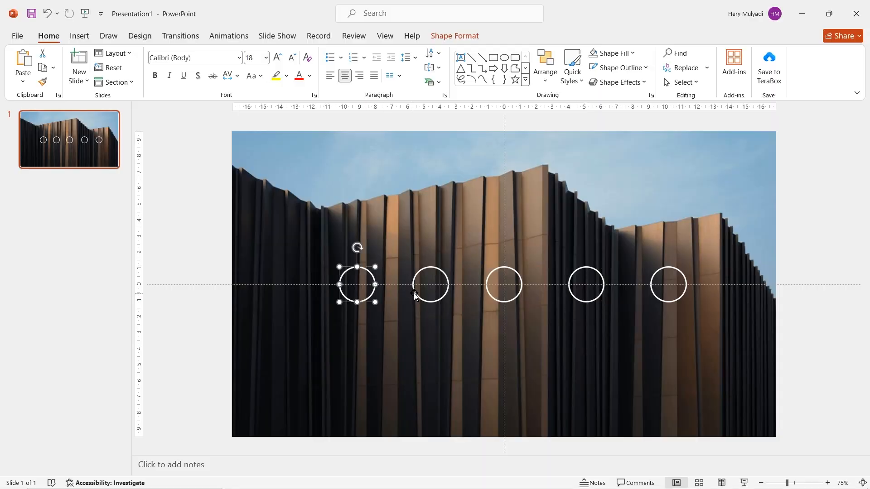
pyautogui.press('ctrl+a')
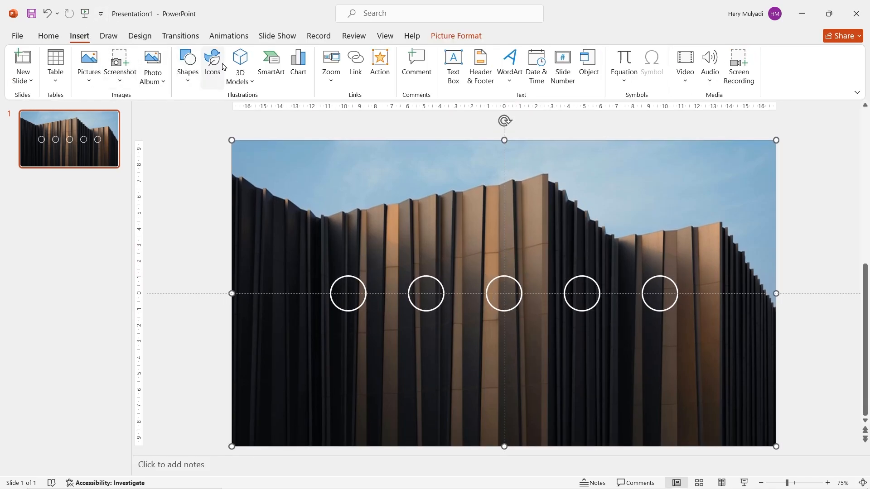
# Step: Pick stock icons for the circles, including the person, bookshelf and palette
pyautogui.click(212, 65)
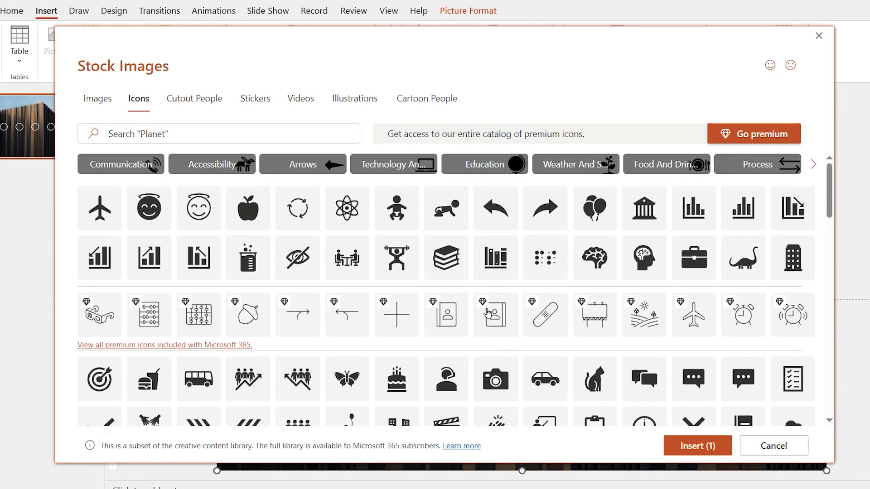
pyautogui.click(496, 258)
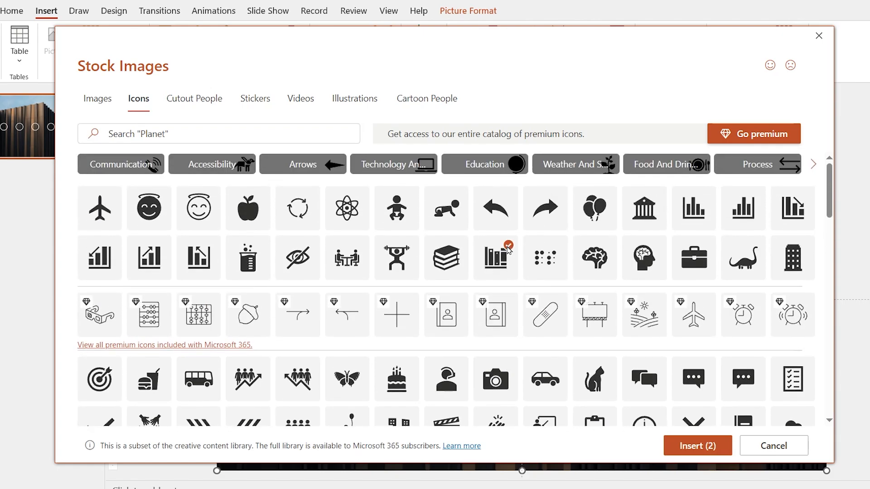
pyautogui.scroll(-3)
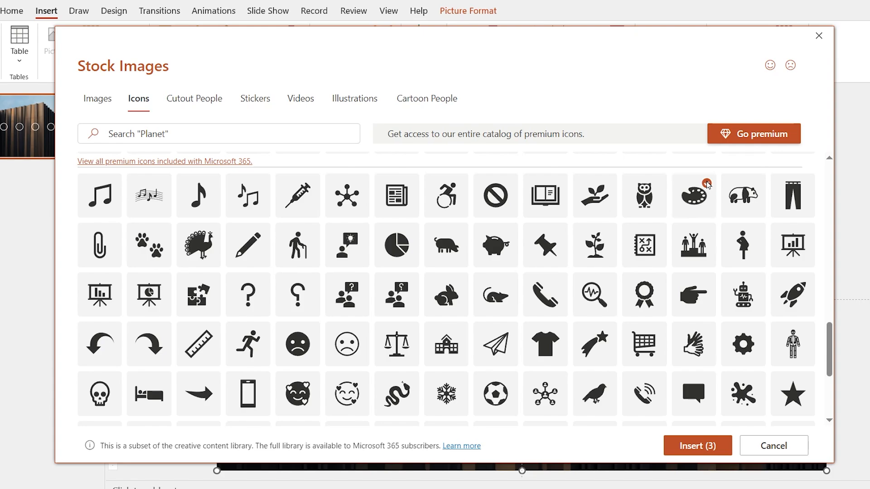
pyautogui.scroll(-3)
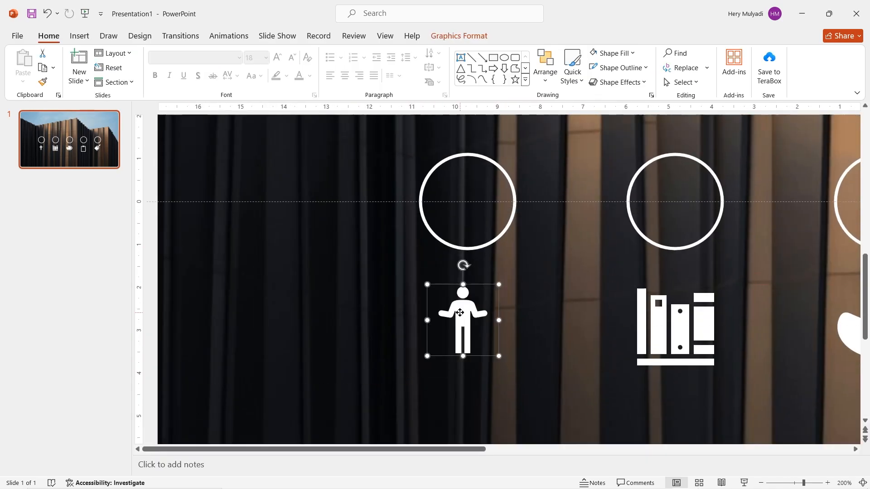
# Step: Recolour the icons white, resize them and centre one inside each of the five circles
pyautogui.moveTo(462, 319); pyautogui.dragTo(468, 201)
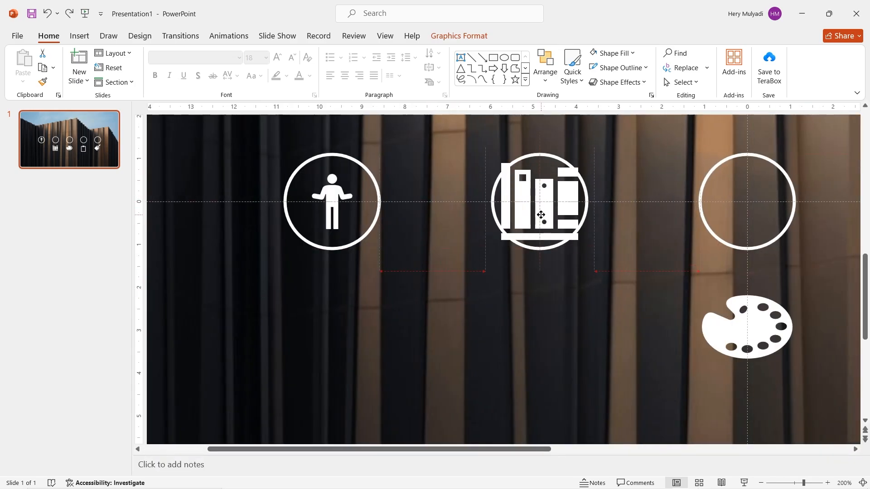
pyautogui.hscroll(-3)
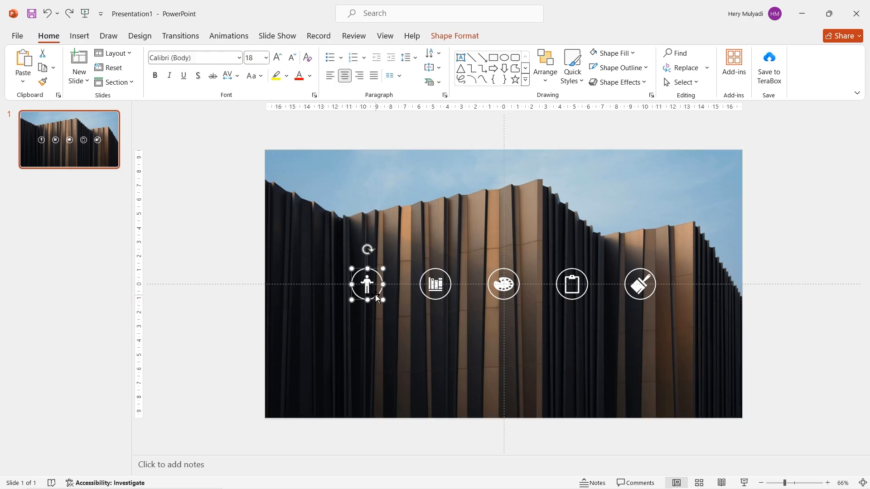
# Step: Join the five circles with white connector lines and verify they stay attached when circles move
pyautogui.press('ctrl+g')
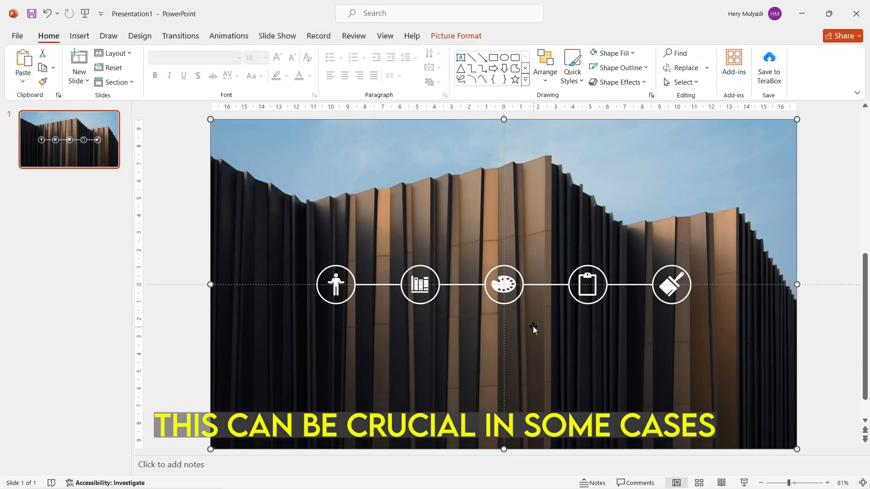
pyautogui.moveTo(504, 285); pyautogui.dragTo(450, 188)
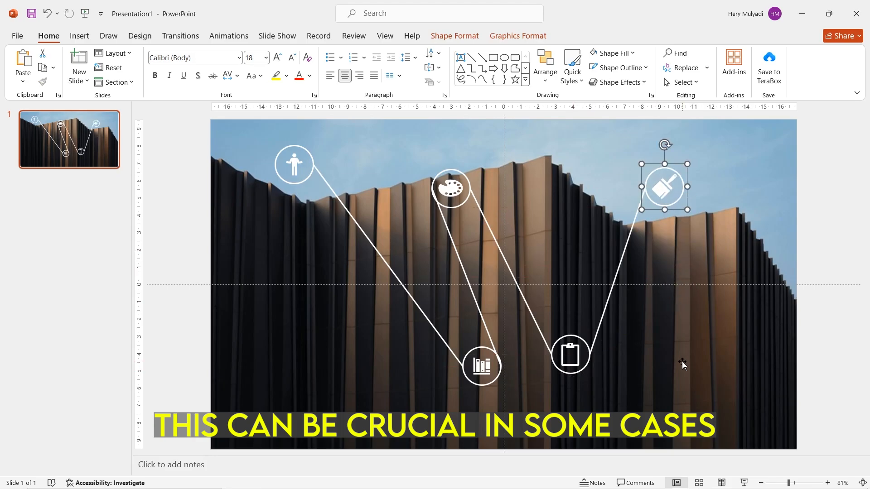
pyautogui.press('ctrl+z')
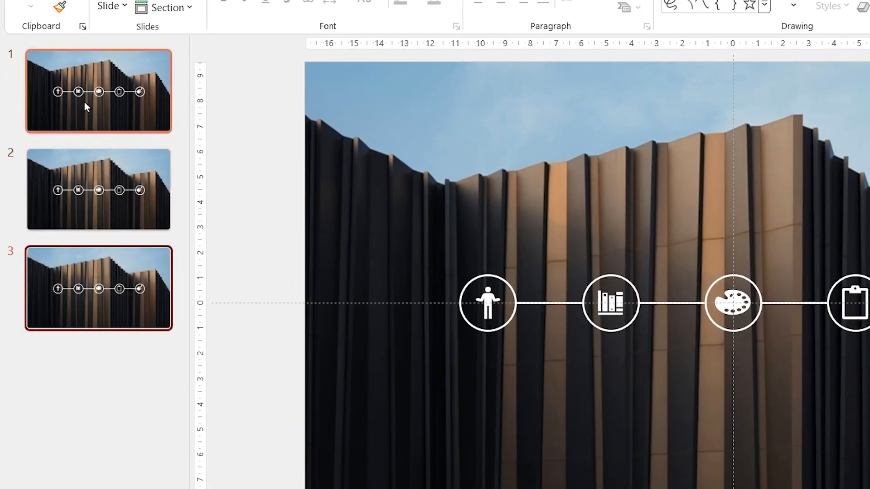
# Step: Duplicate the slide to six copies and enlarge the person circle on slide 2
pyautogui.press('ctrl+d')
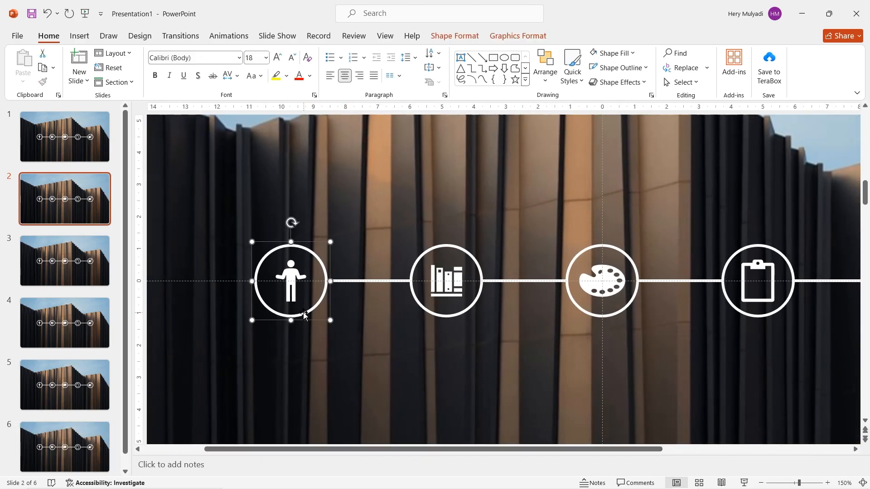
pyautogui.moveTo(330, 320); pyautogui.dragTo(342, 332)
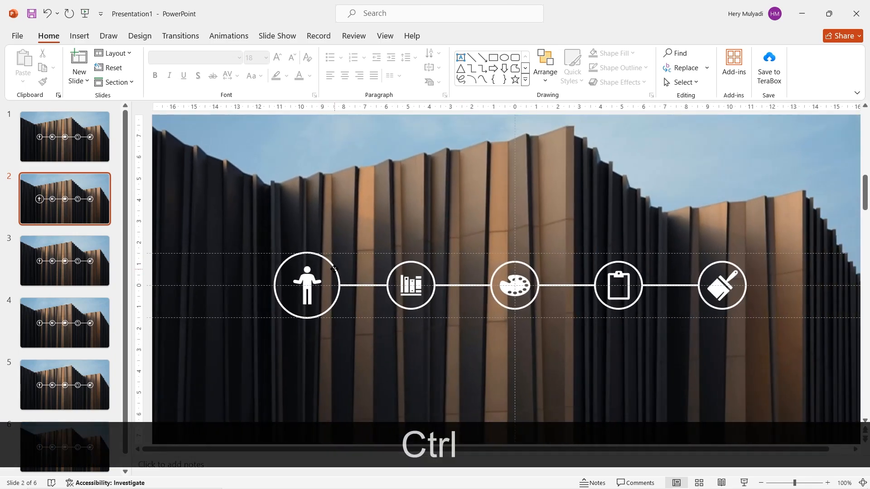
# Step: Enlarge the books circle on slide 3 and the palette circle on slide 4
pyautogui.click(305, 285)
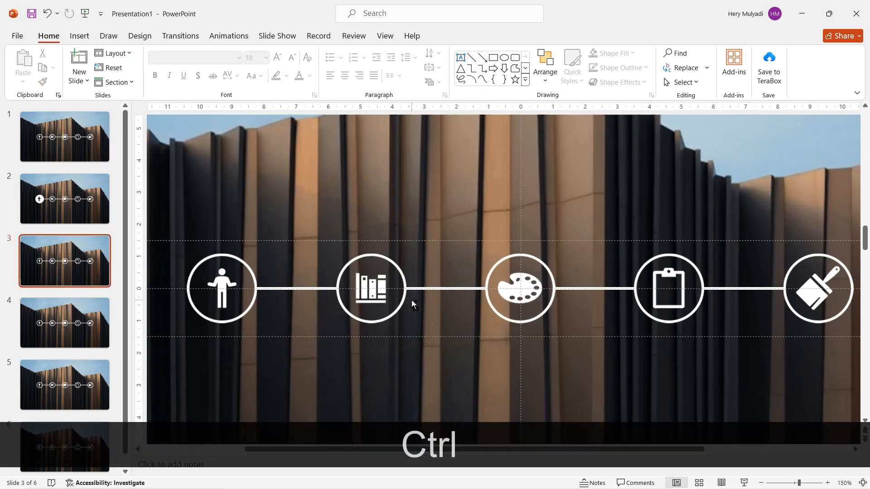
pyautogui.click(364, 288)
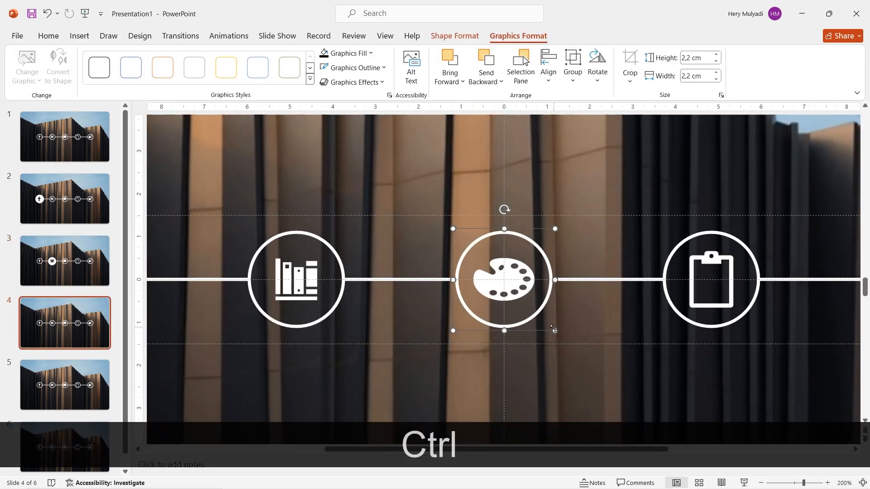
pyautogui.moveTo(554, 331); pyautogui.dragTo(570, 347)
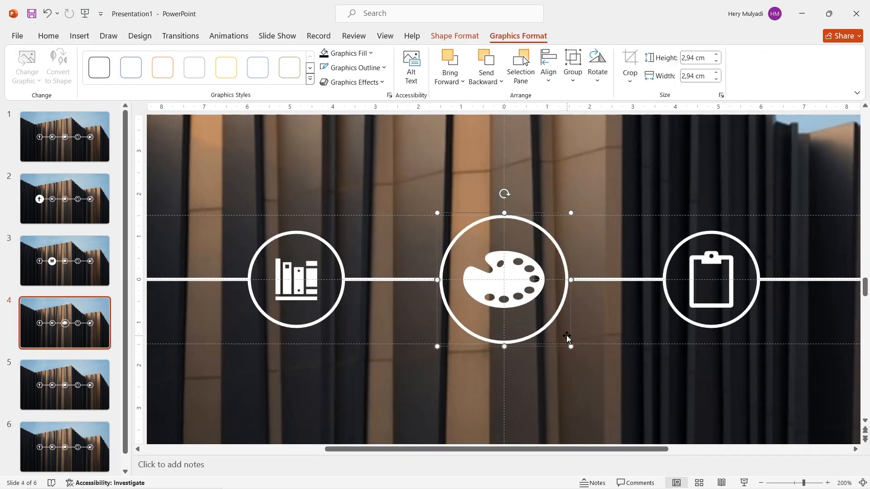
# Step: Fill the highlighted circles with white so each slide's enlarged icon stands out
pyautogui.click(300, 52)
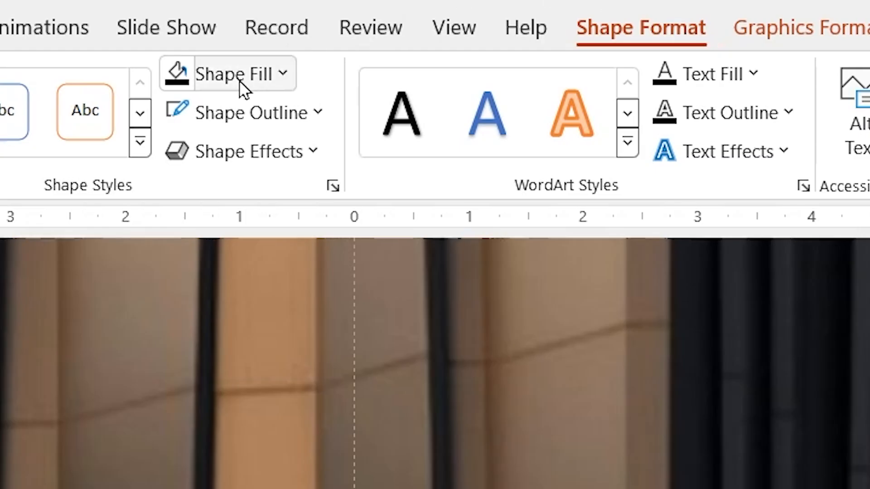
pyautogui.click(345, 53)
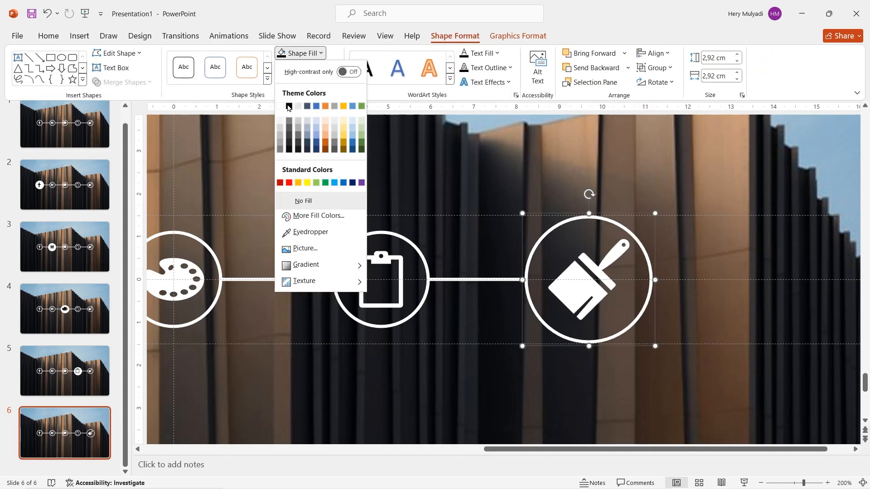
pyautogui.click(322, 106)
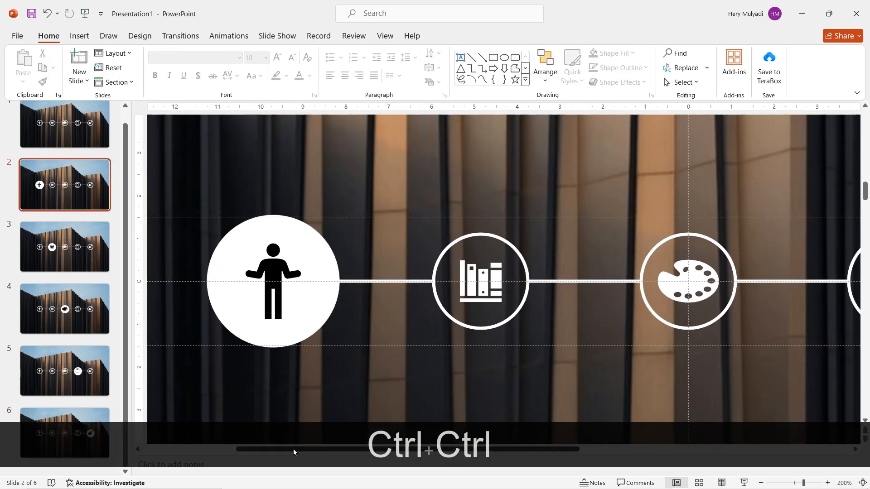
# Step: Add a bold, white, centred 'Vision' text box beneath slide 2's enlarged circle
pyautogui.click(79, 36)
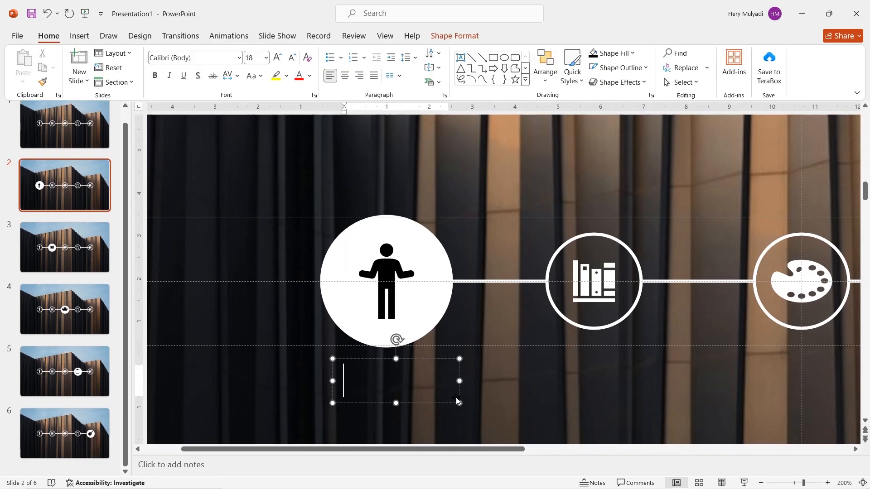
pyautogui.click(311, 76)
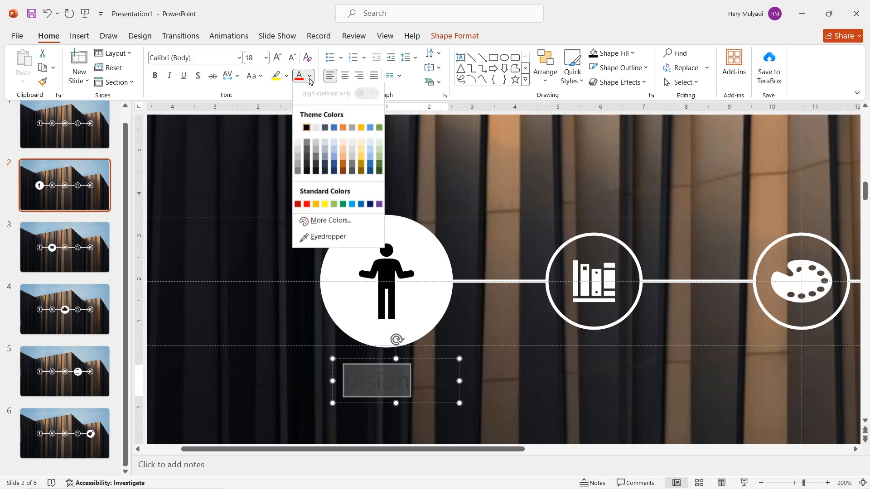
pyautogui.click(305, 128)
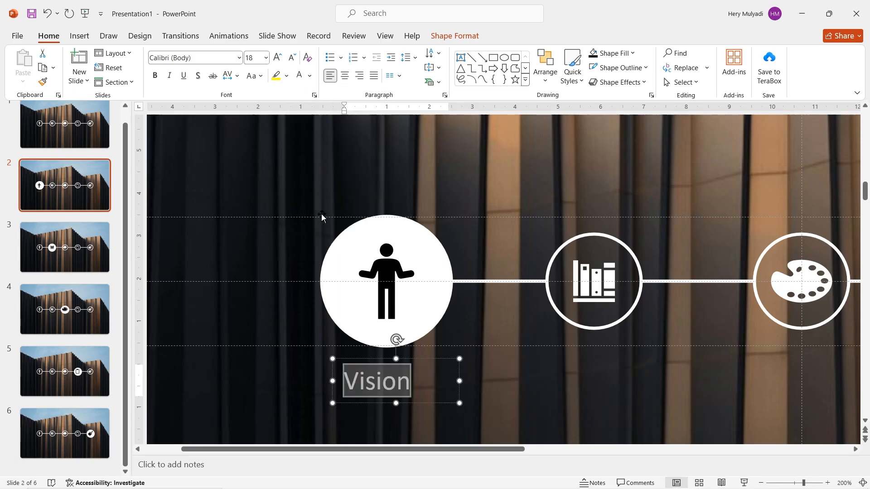
pyautogui.click(344, 75)
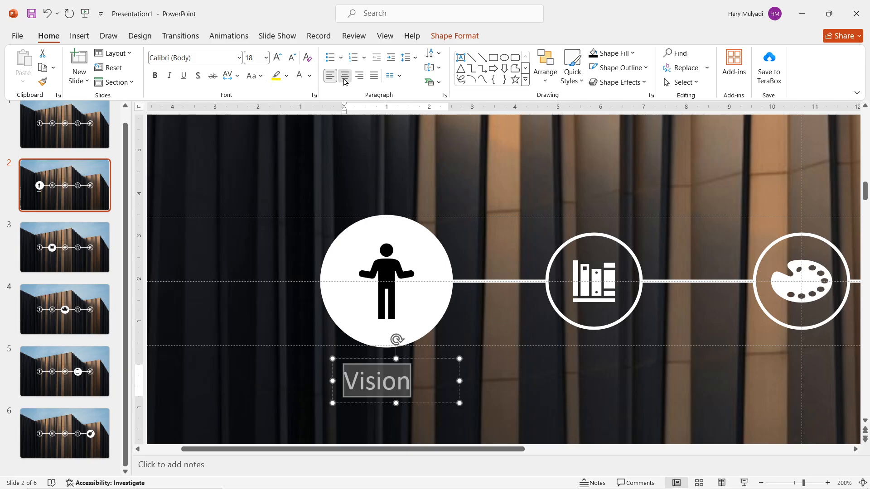
pyautogui.click(154, 76)
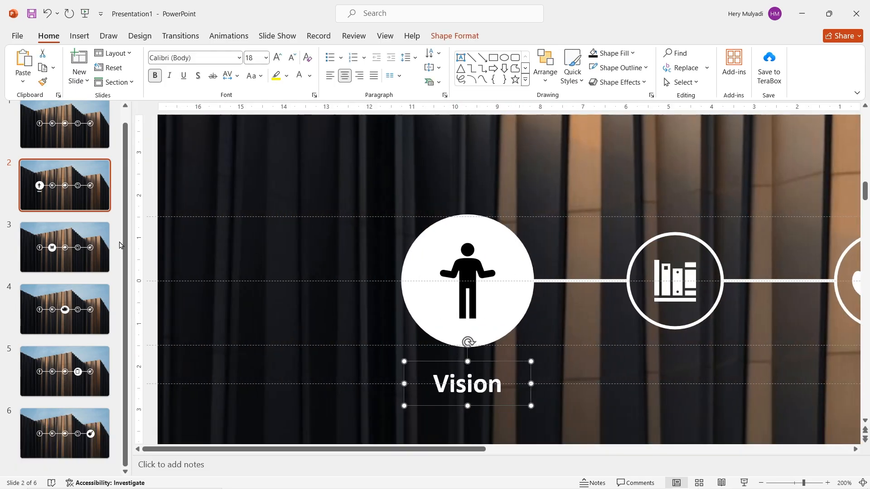
# Step: Paste the label onto slides 3–5 under each white circle as Organize, Design and Build
pyautogui.press('ctrl+v')
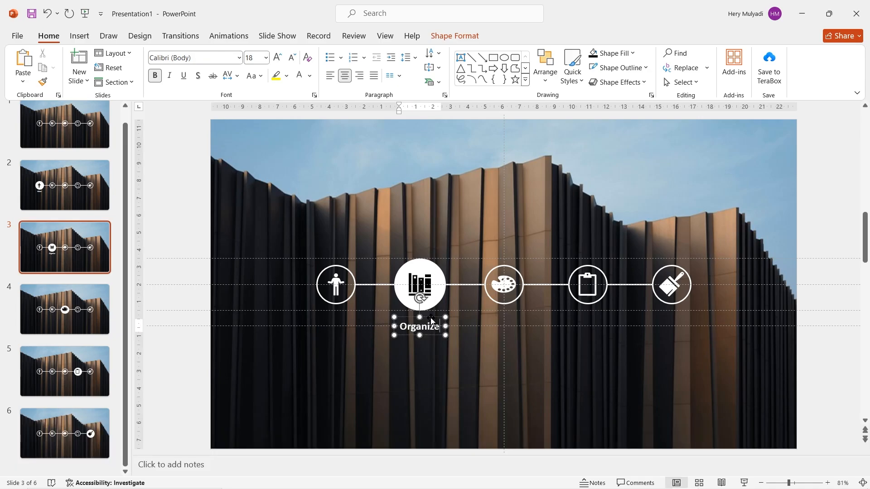
pyautogui.click(65, 309)
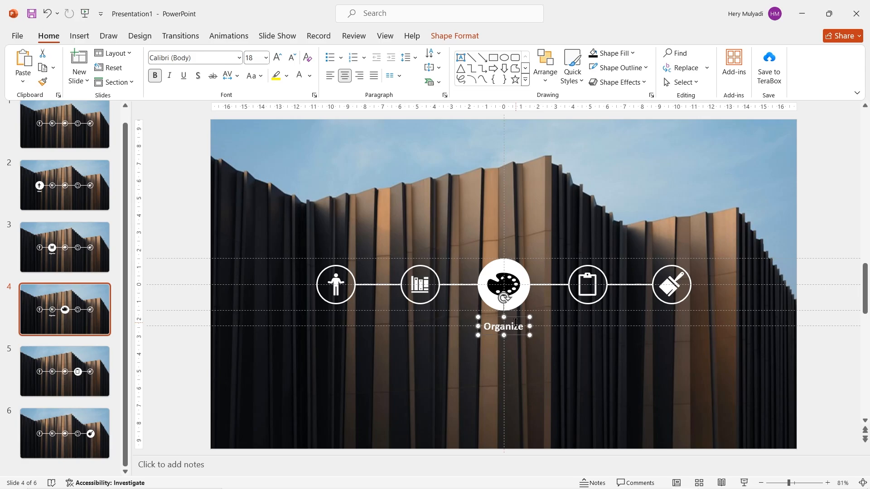
pyautogui.press('ctrl+c')
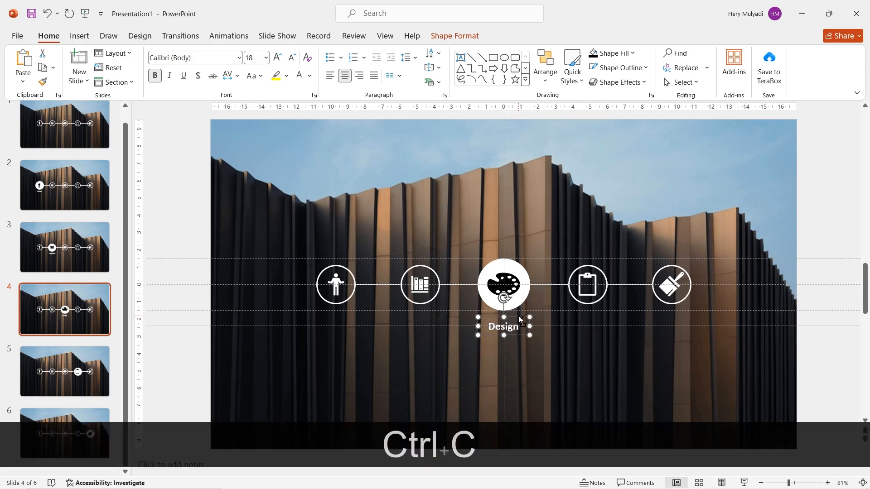
pyautogui.press('ctrl+v')
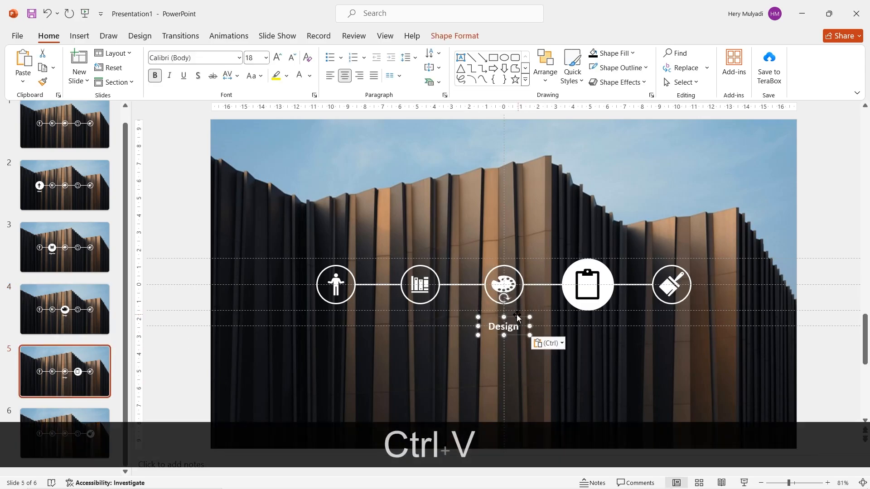
pyautogui.moveTo(504, 326); pyautogui.dragTo(580, 326)
pyautogui.write('Build')
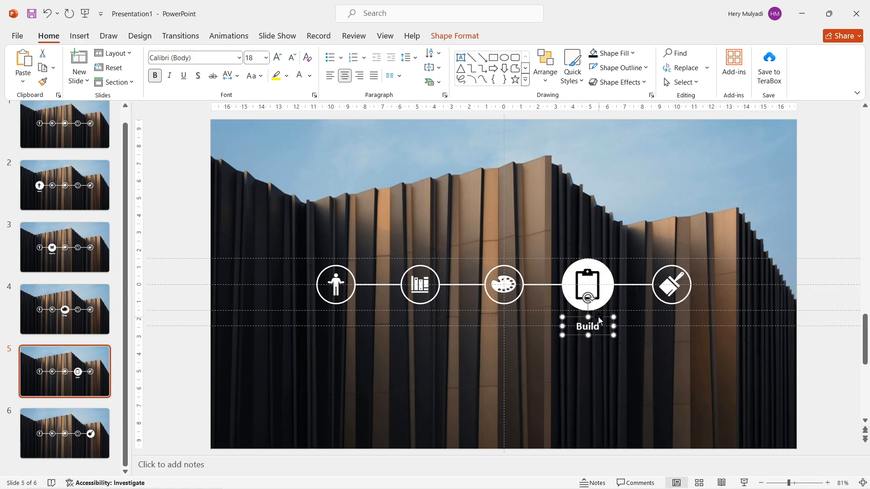
pyautogui.press('ctrl+v')
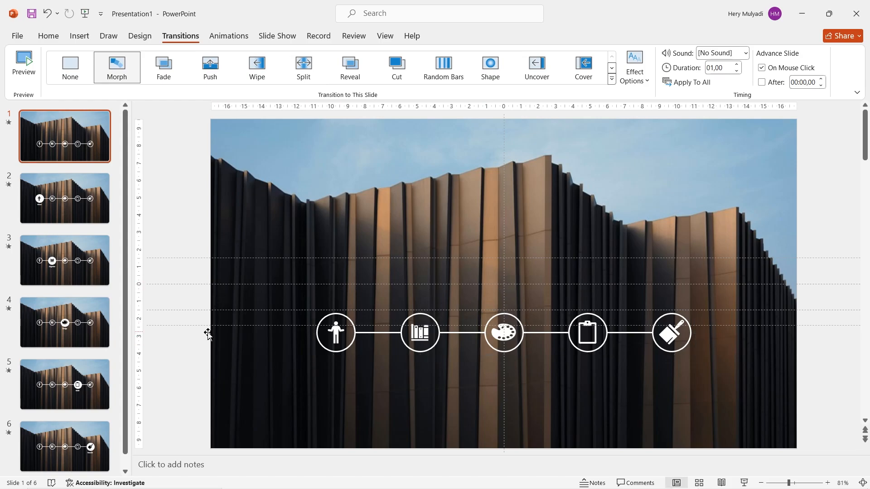
# Step: Apply Morph transitions to all slides and add a title text box on slide 1
pyautogui.click(78, 35)
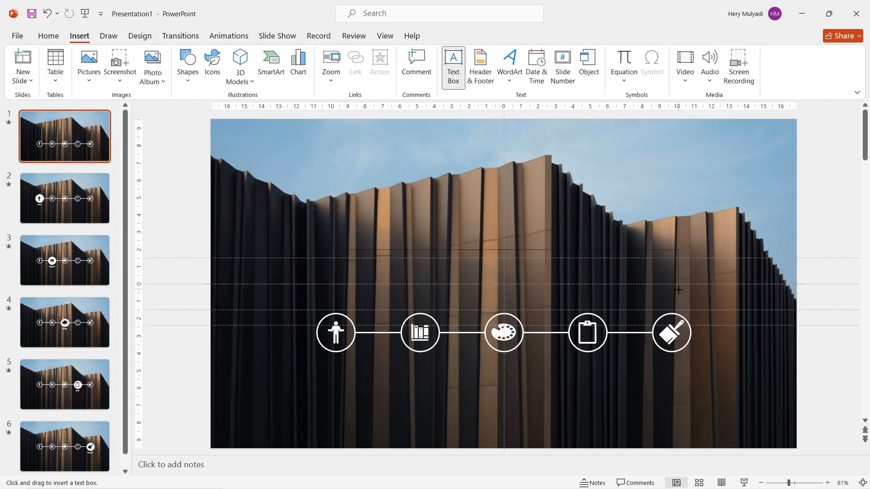
pyautogui.press('ctrl+a')
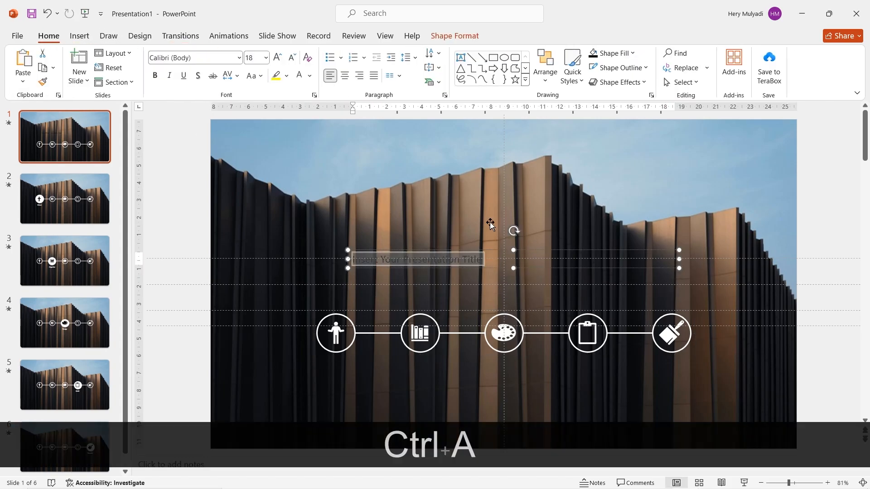